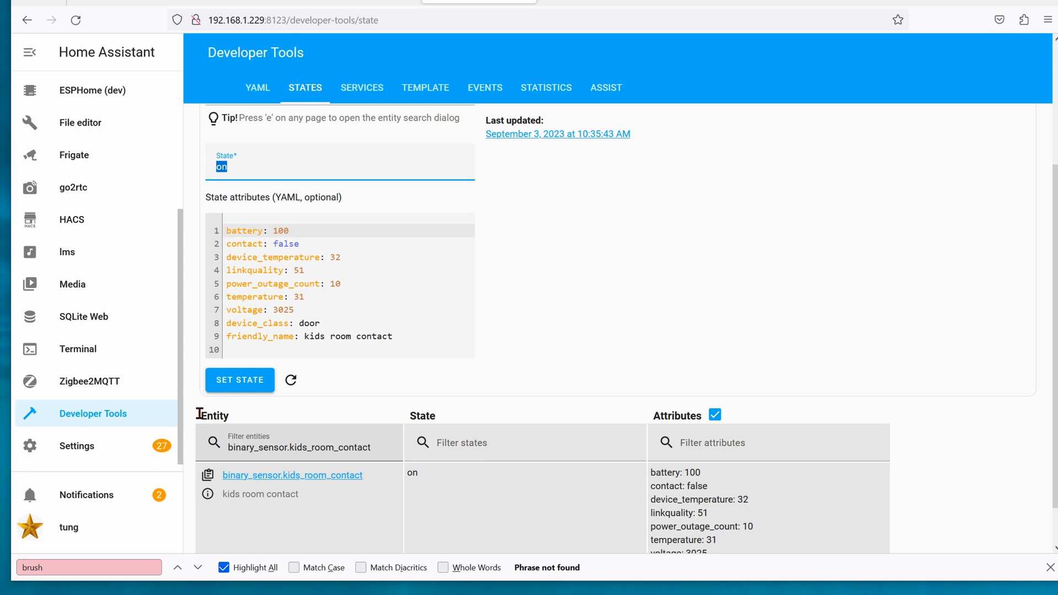
mouse_move(159, 393)
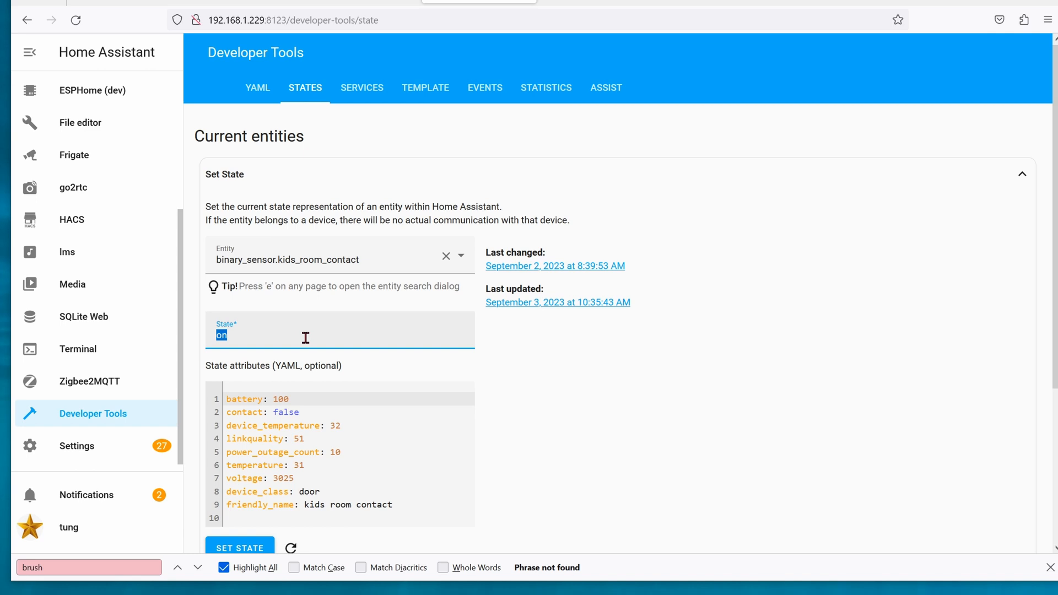
Set binary_sensor.kids_room_contact's state to off in Developer Tools States
type("off")
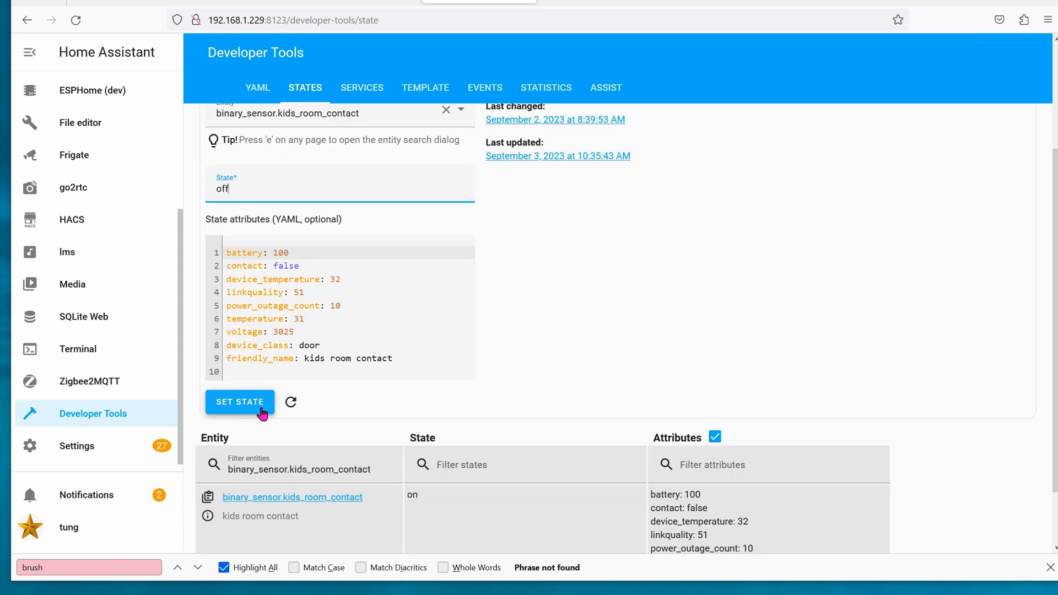
left_click(239, 402)
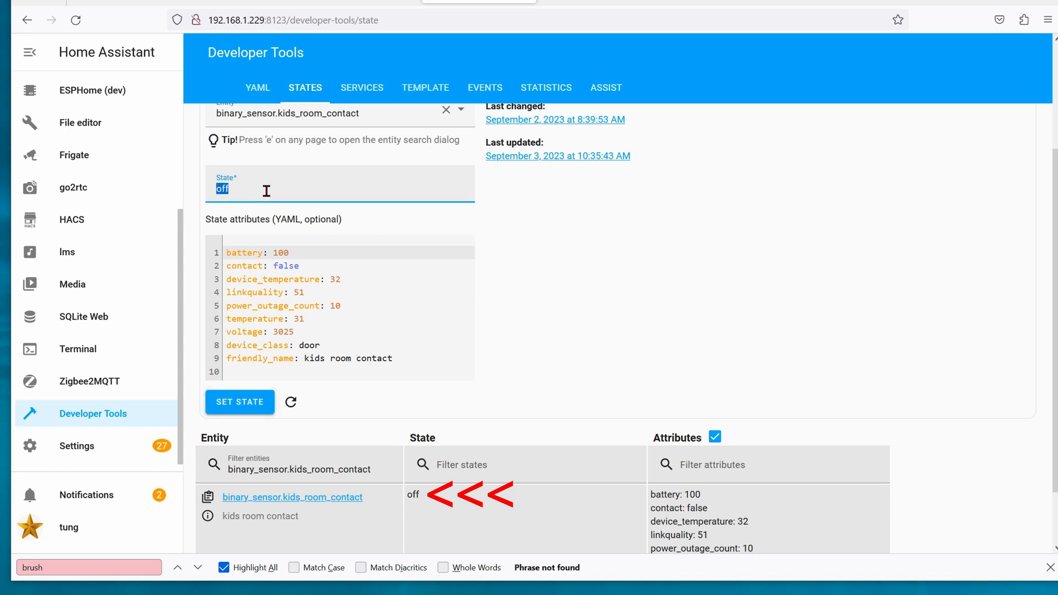
left_click(238, 403)
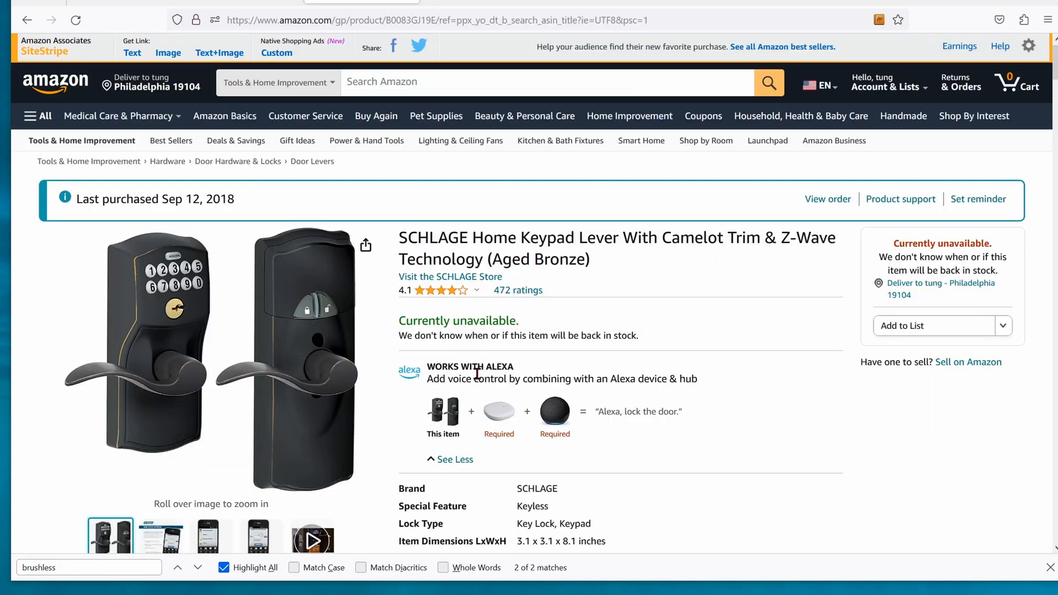
mouse_move(355, 337)
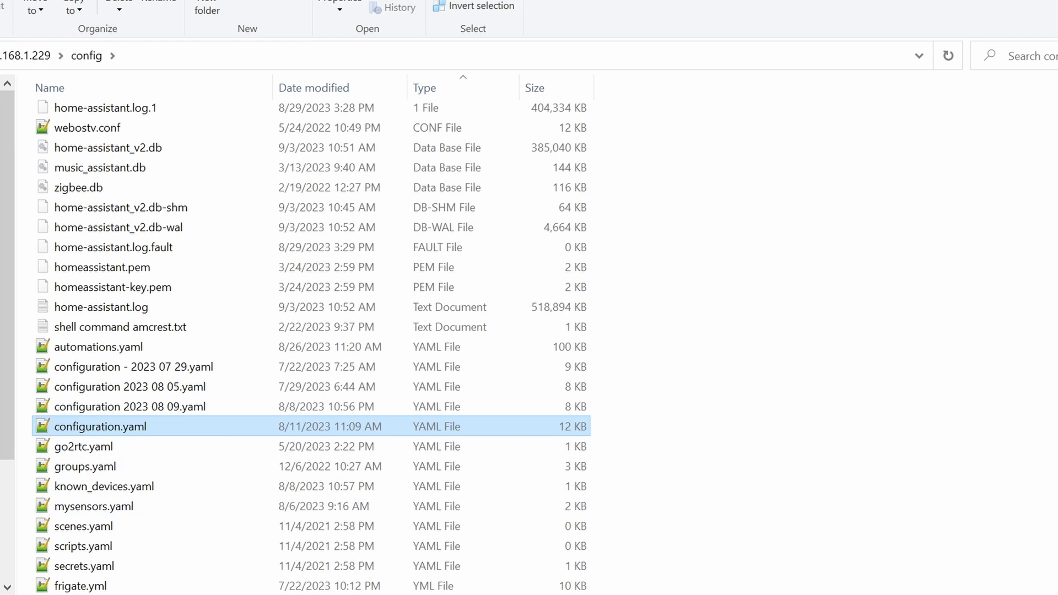
Open set_state.py from config's python_scripts folder in the code editor
double_click(100, 427)
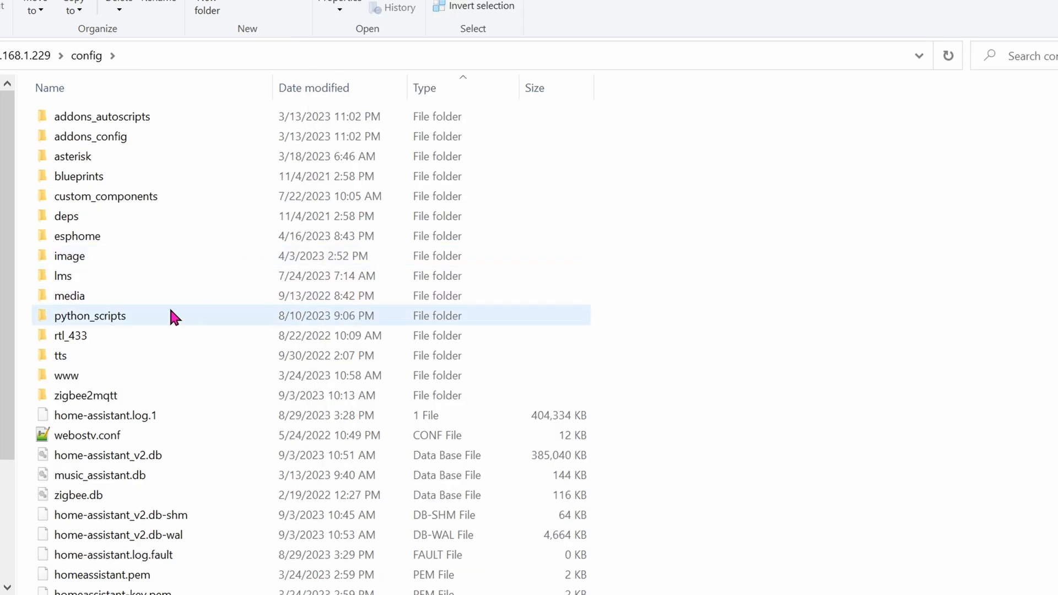
left_click(90, 315)
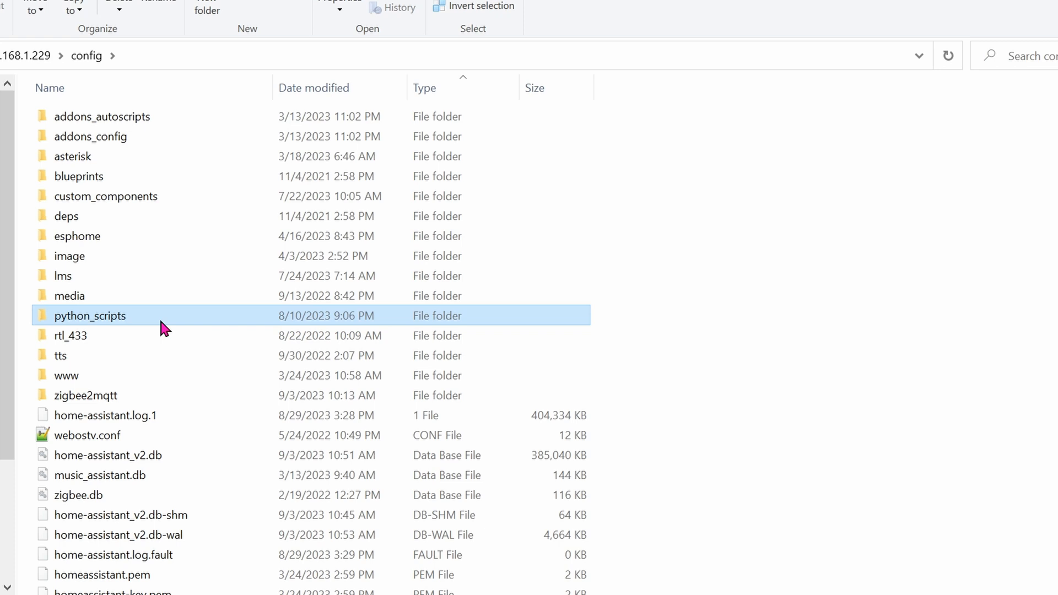
double_click(90, 315)
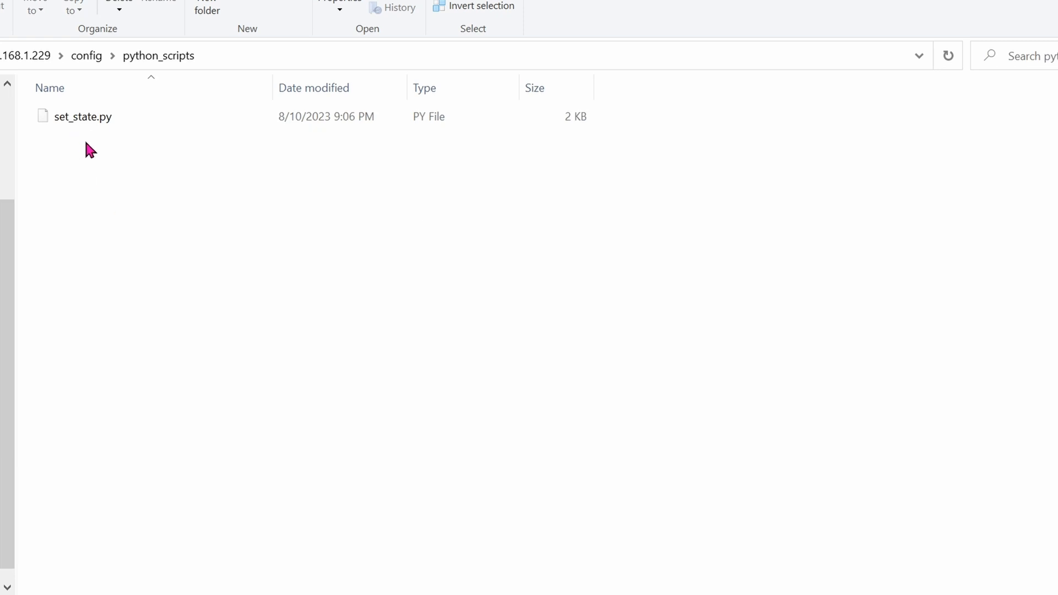
double_click(83, 116)
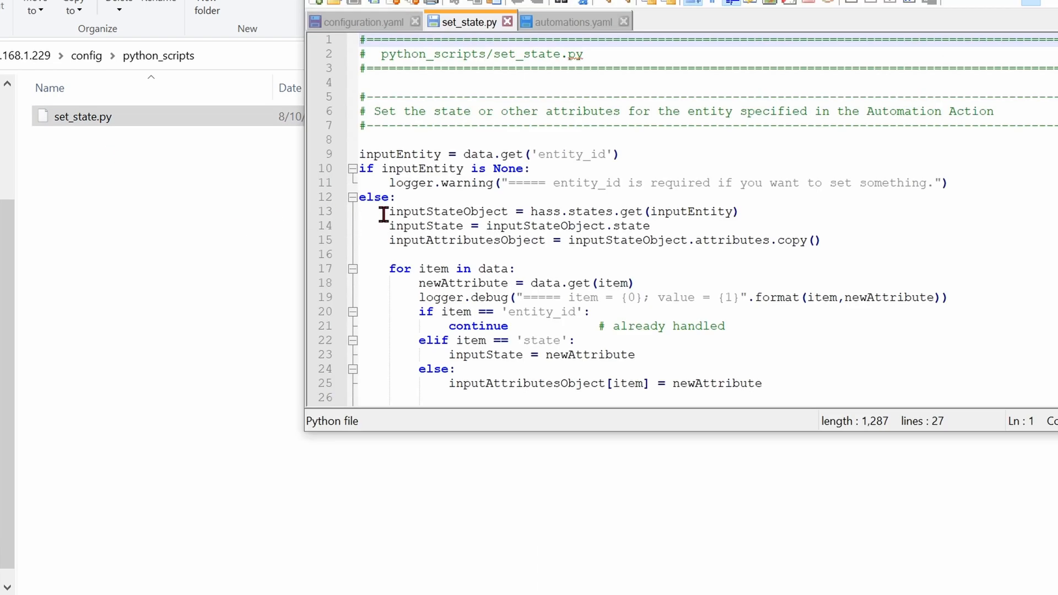
mouse_move(625, 303)
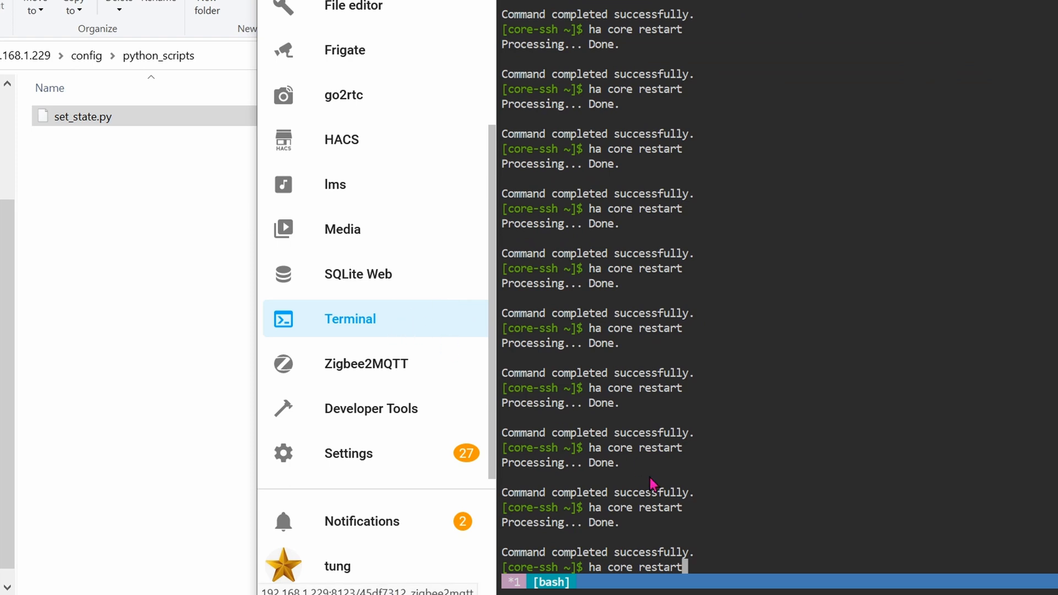
mouse_move(656, 589)
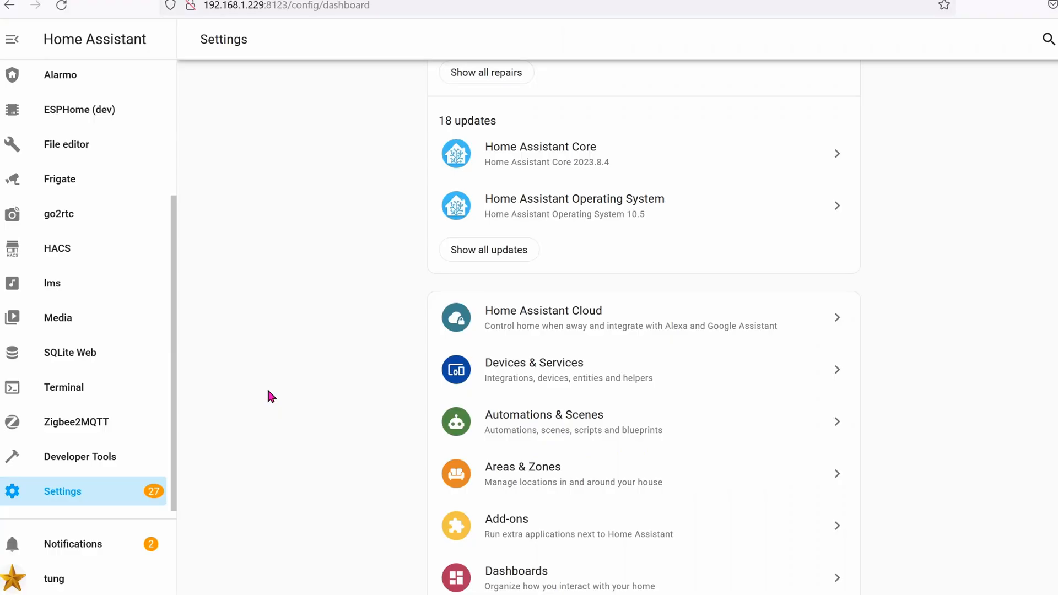
mouse_move(104, 508)
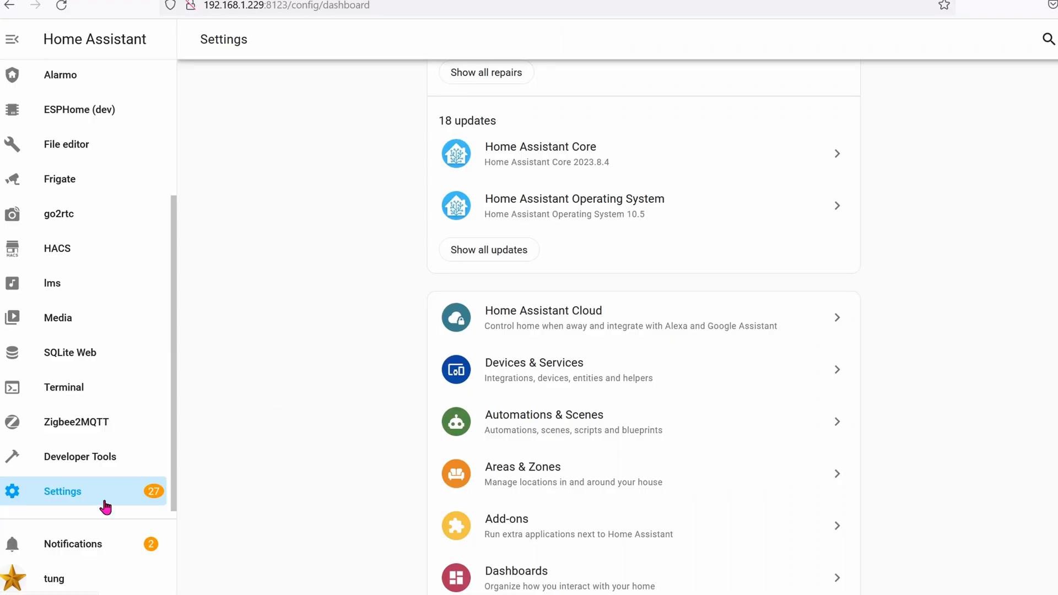
mouse_move(496, 442)
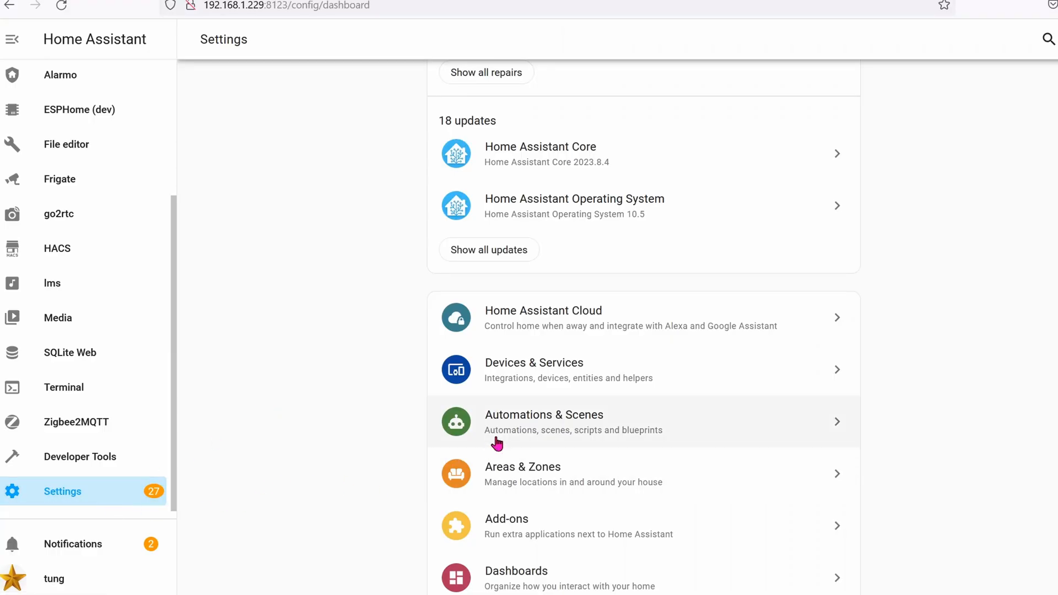
Create an empty new automation from Automations & Scenes
left_click(544, 422)
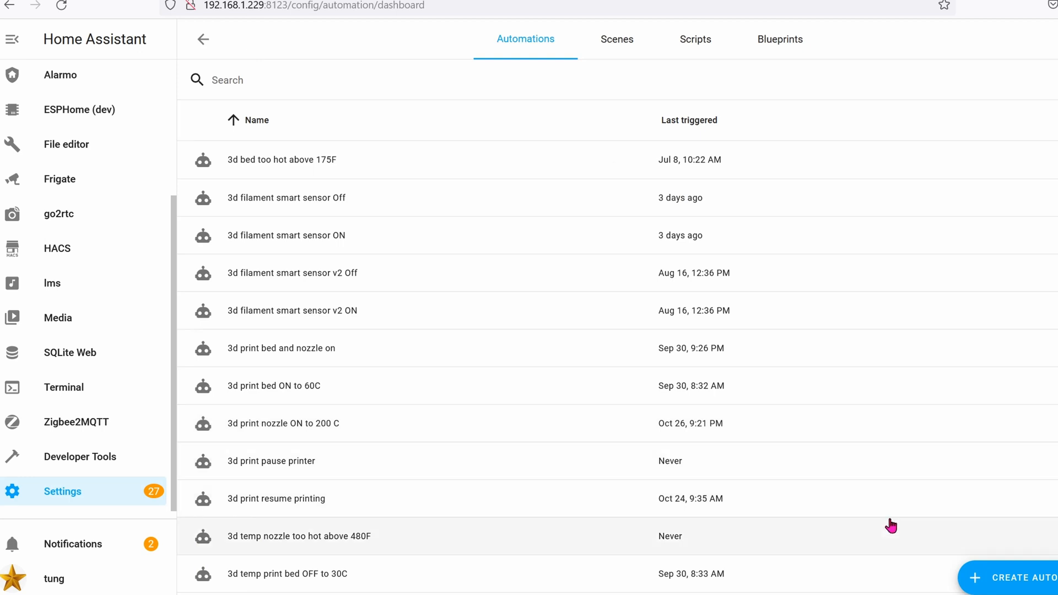
left_click(1019, 577)
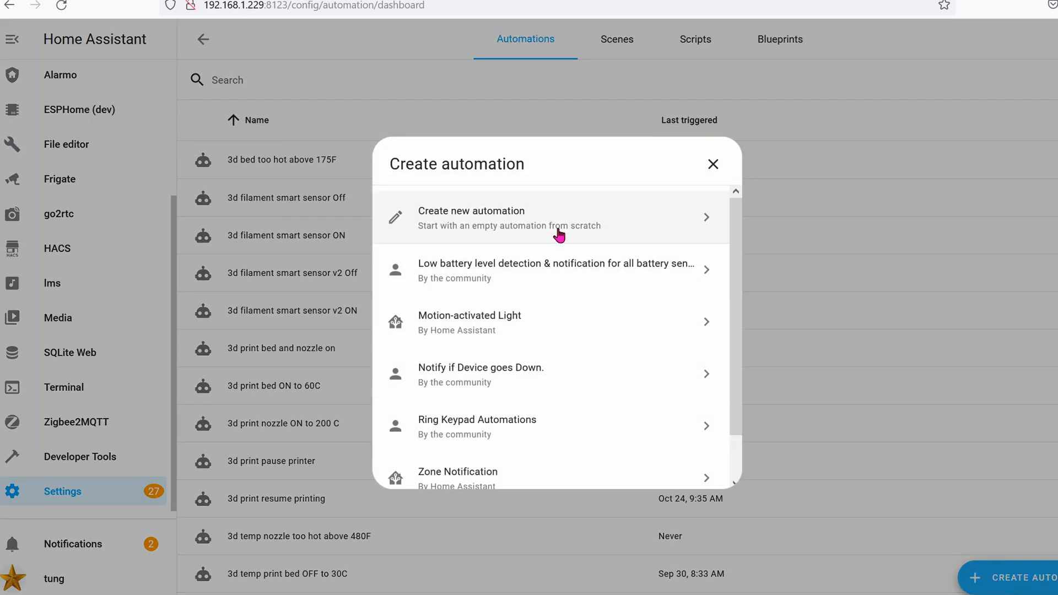
left_click(471, 216)
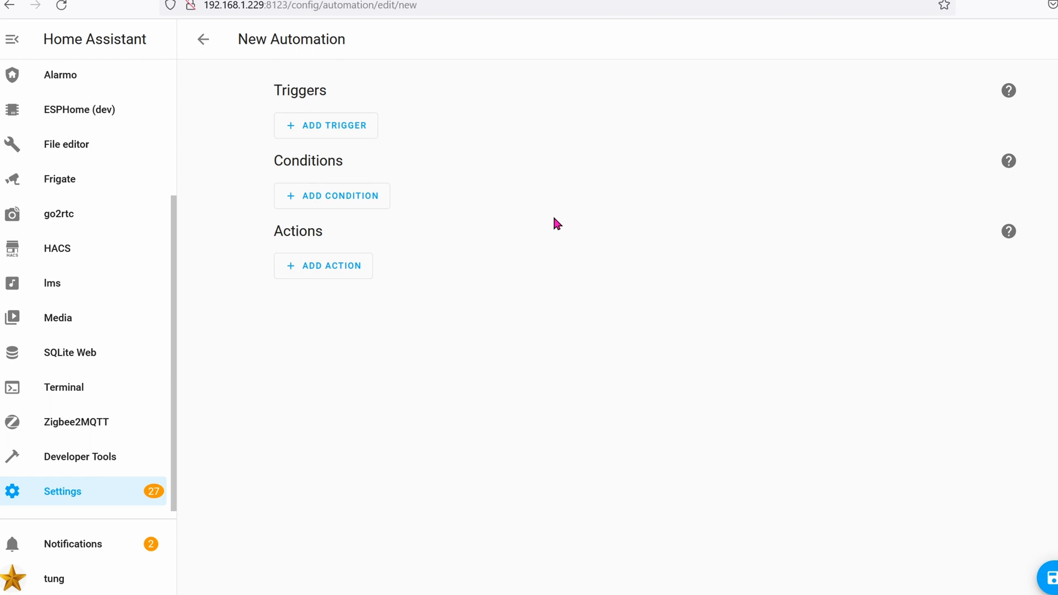
mouse_move(364, 154)
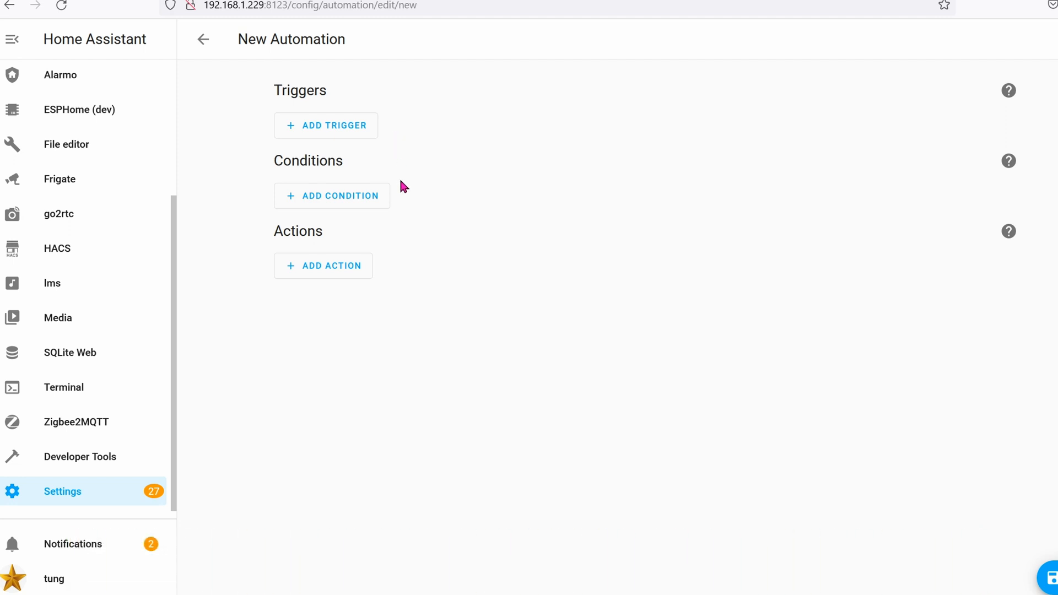
mouse_move(410, 271)
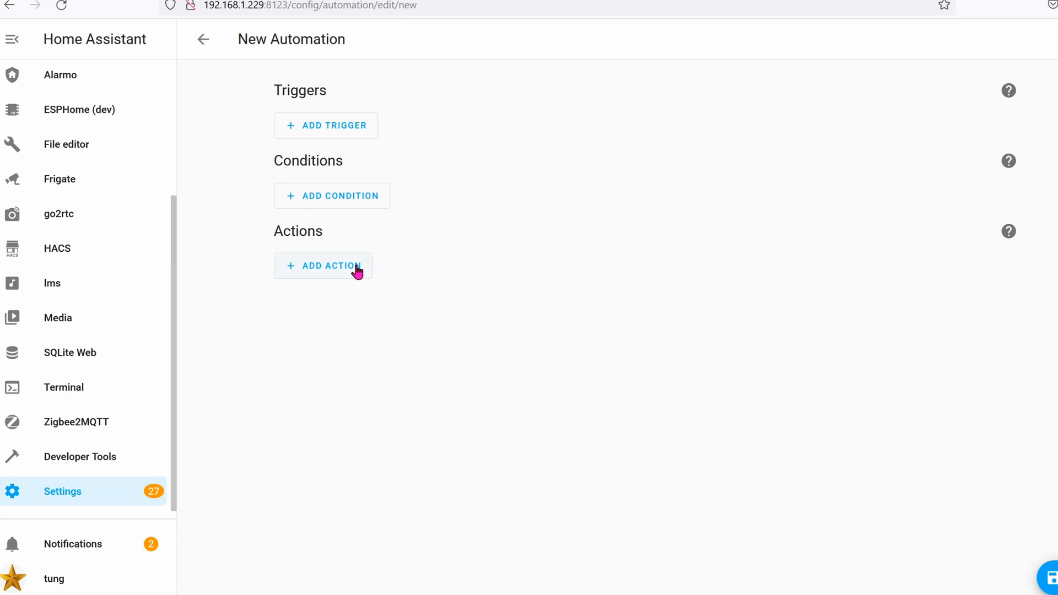
Add a Call service action using Python Scripts: set_state
left_click(323, 265)
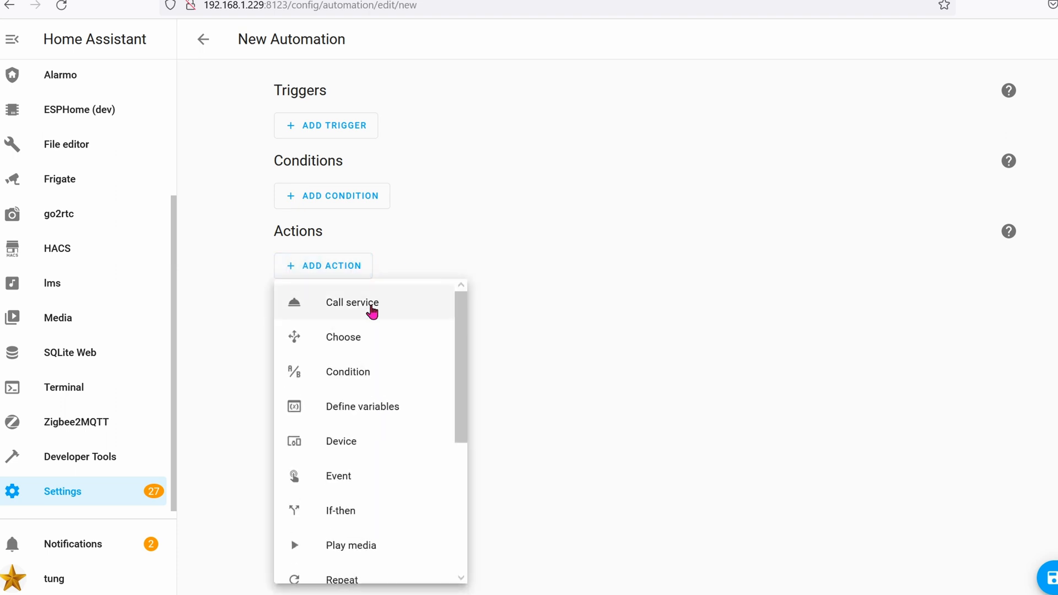
left_click(352, 302)
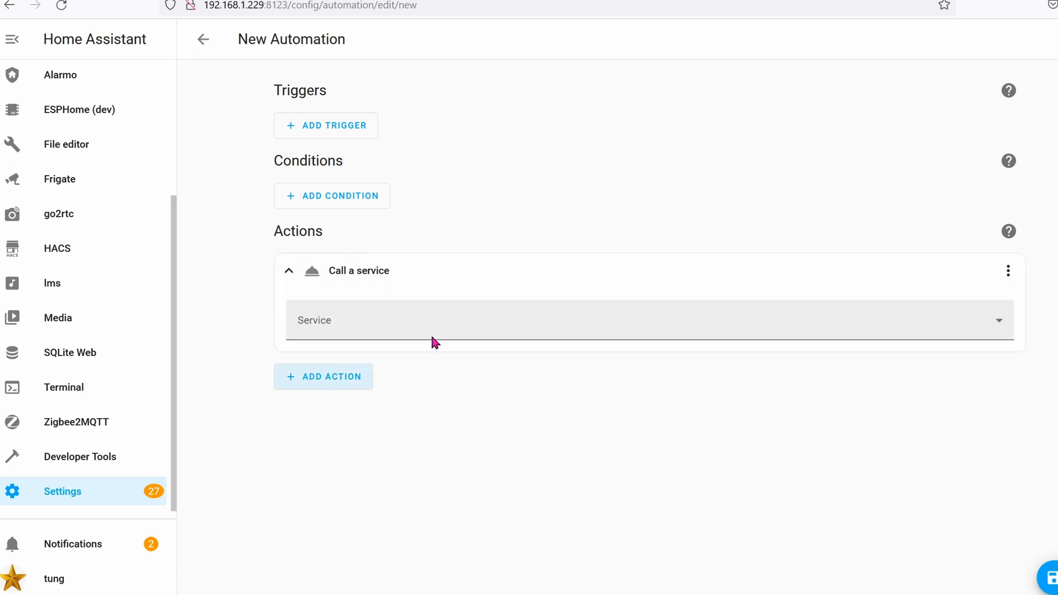
left_click(641, 320)
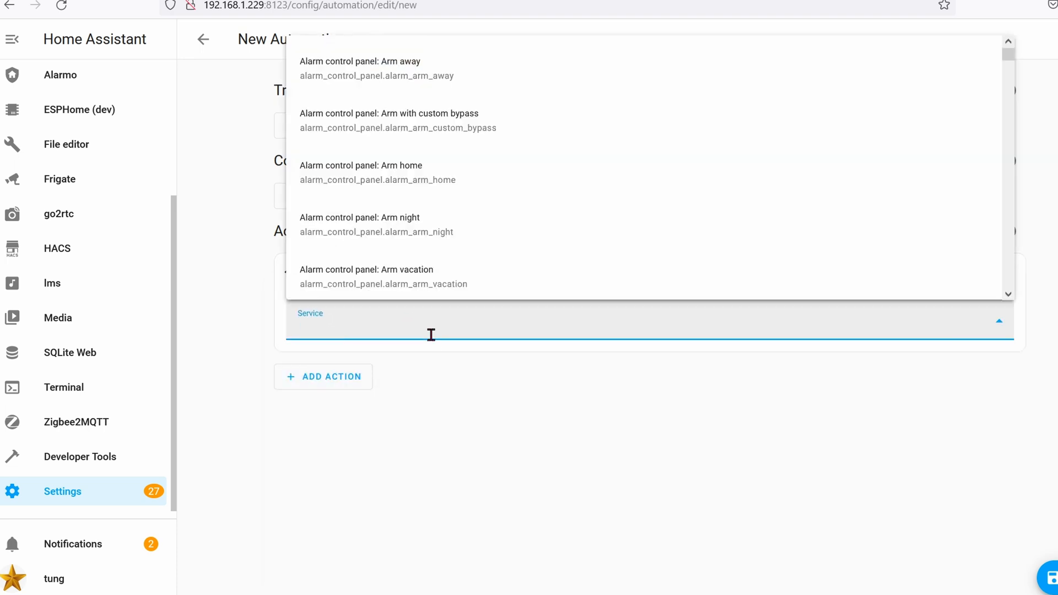
left_click(433, 331)
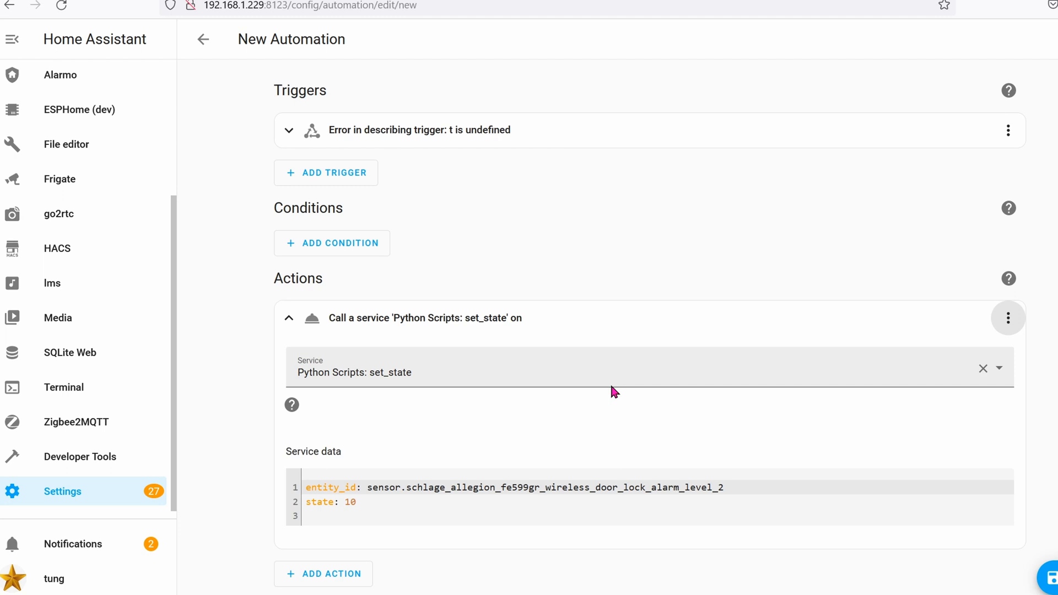
left_click(1008, 318)
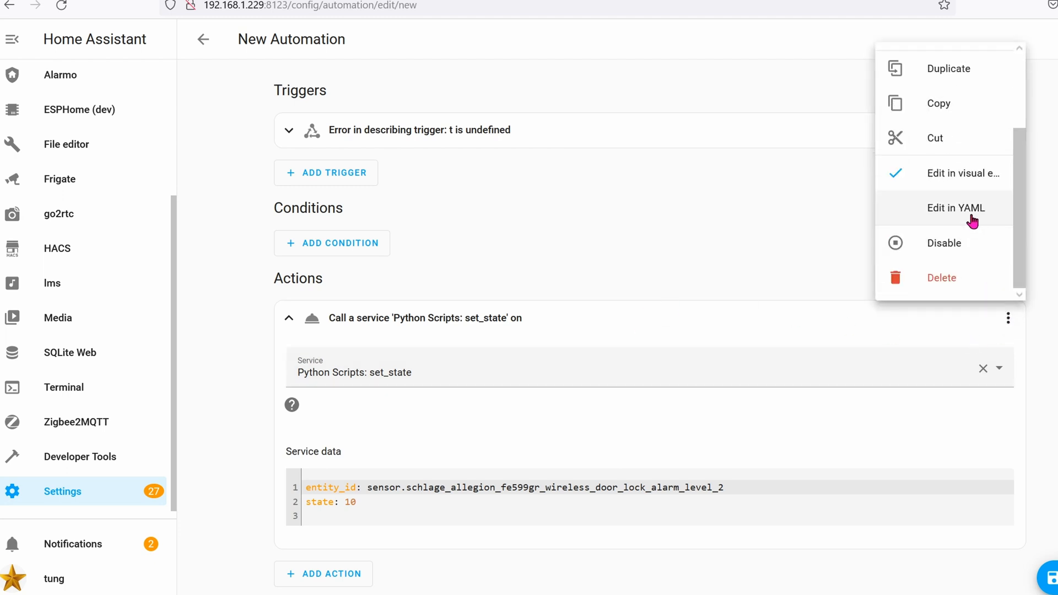
Switch the set_state action to YAML editing
left_click(957, 207)
type("off")
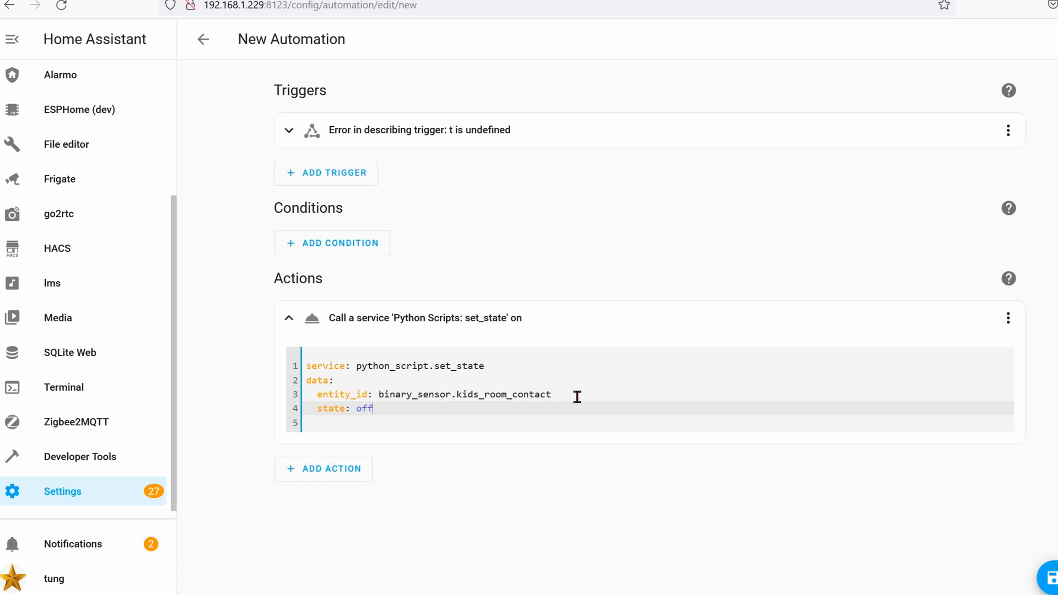
mouse_move(461, 405)
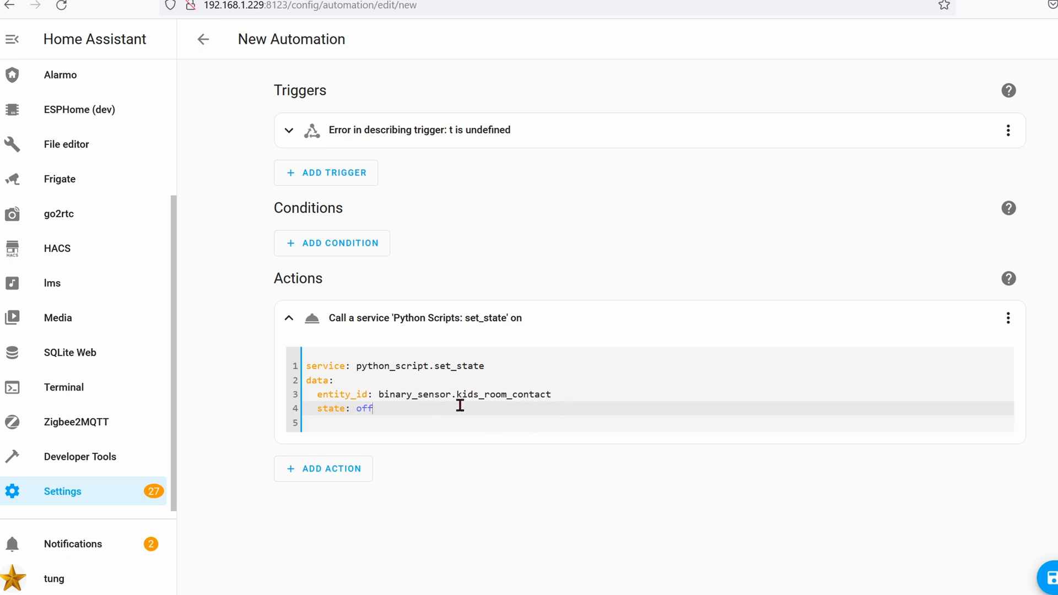